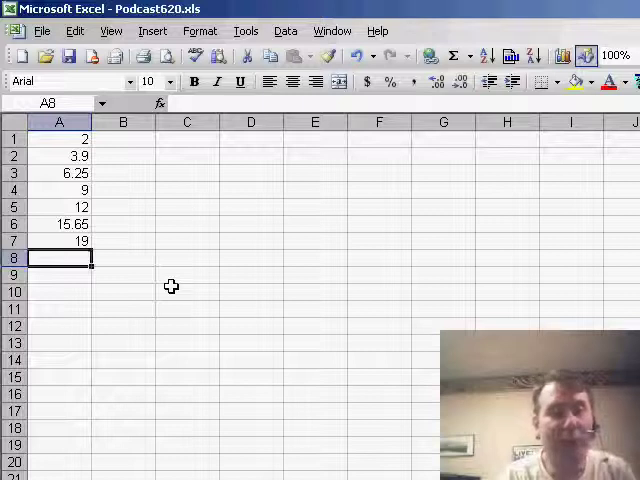
Try a =ROW(A1) formula in a spare cell to check row-number arrays
click(250, 138)
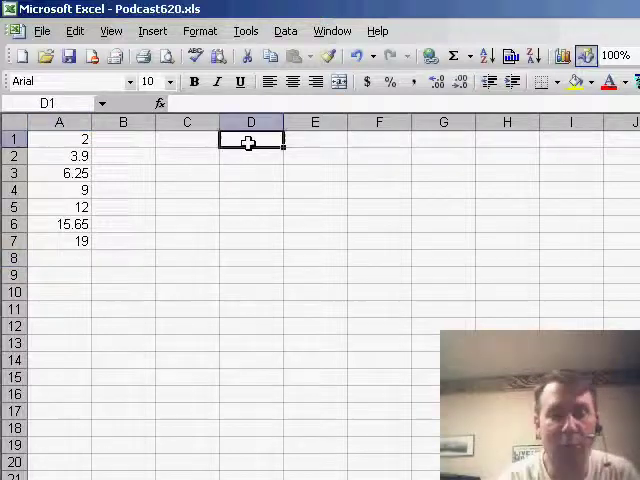
text(=ROW(A1)
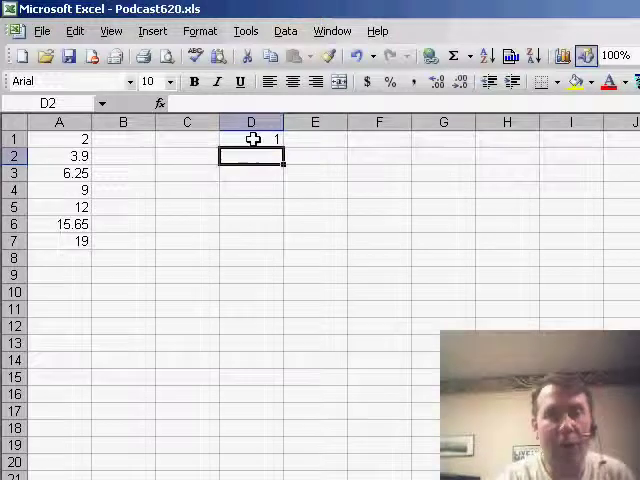
drag(252, 140, 252, 240)
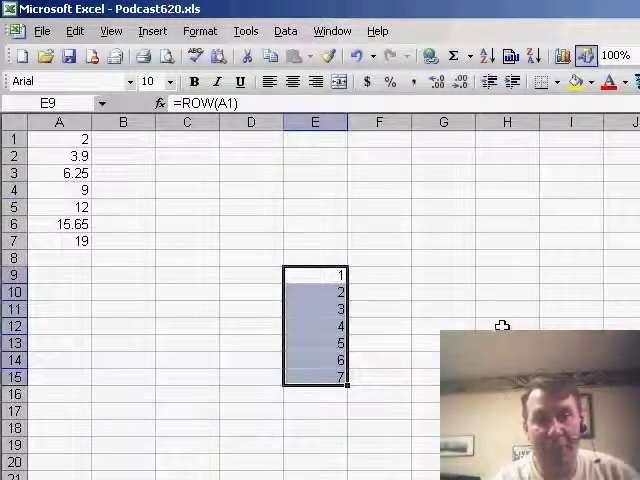
click(186, 256)
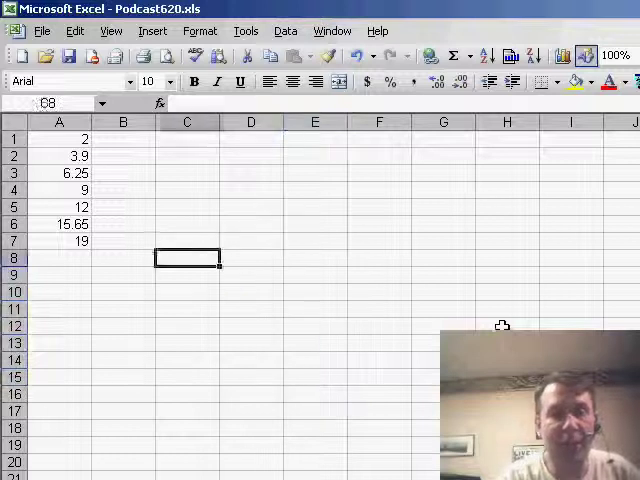
Enter =FORECAST(8,A1:A7,ROW(A1:A7)) in A8 as an array formula returning 21.15
click(58, 256)
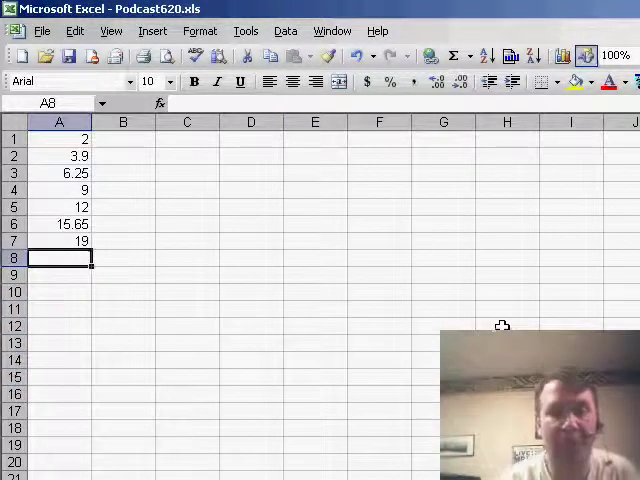
text(=FORECS)
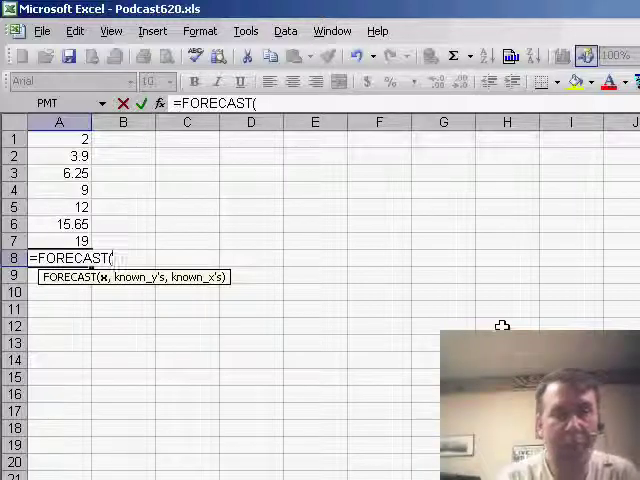
text(8,A1:A4)
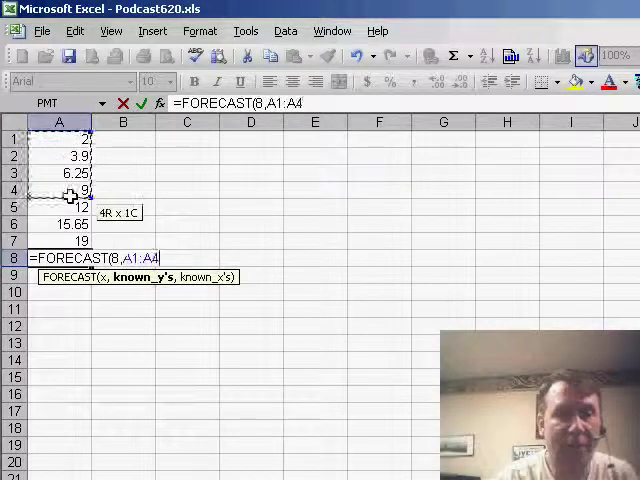
drag(68, 194, 72, 240)
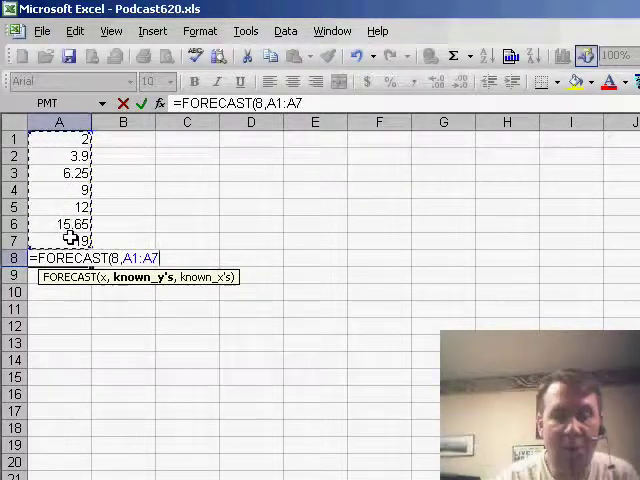
text(,)
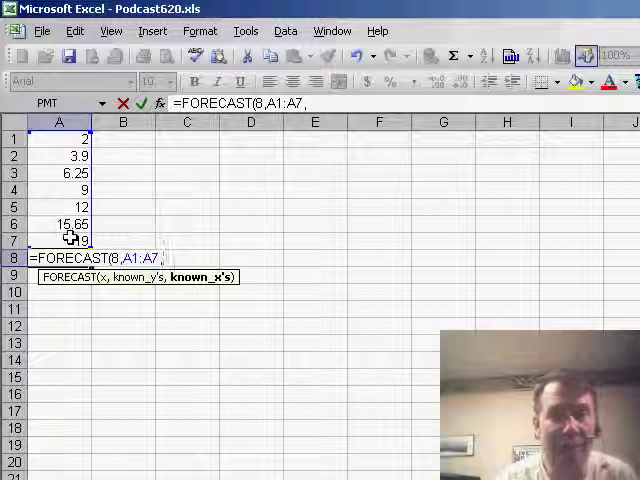
text(ROW(A1:A7)
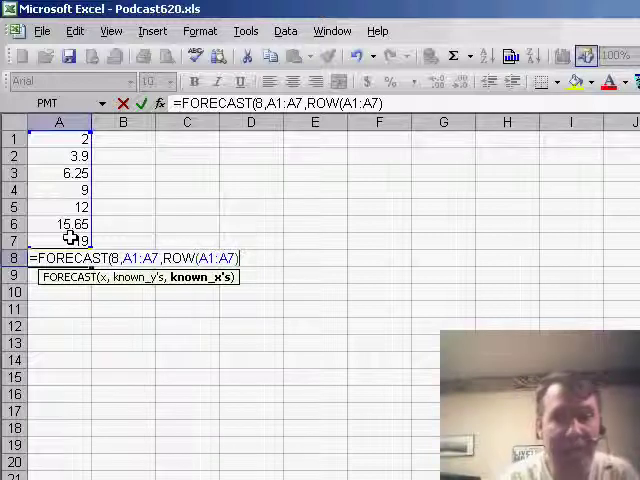
text())
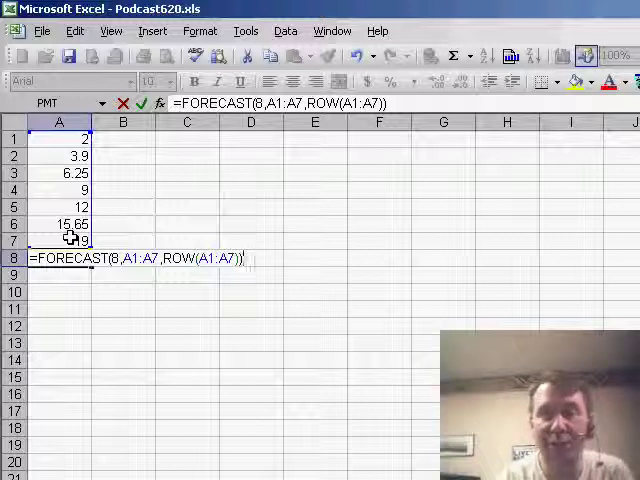
key(ctrl+shift+enter)
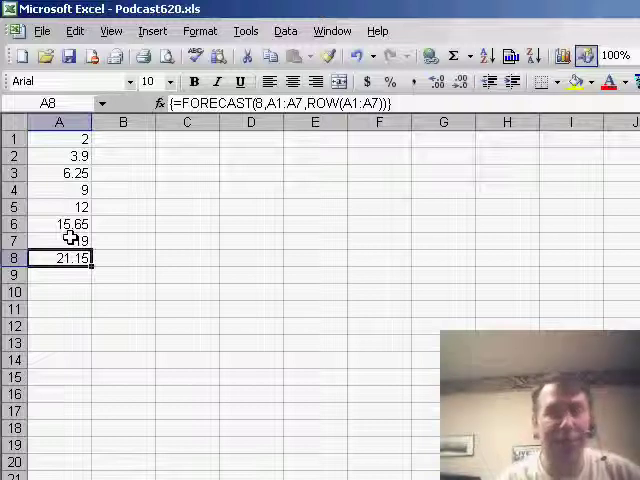
click(58, 138)
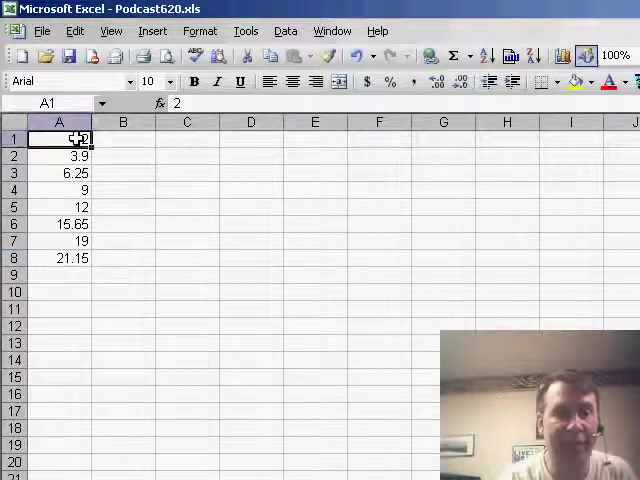
Copy the eight values A1:A8, ending in 21.15, into column D
drag(58, 138, 58, 240)
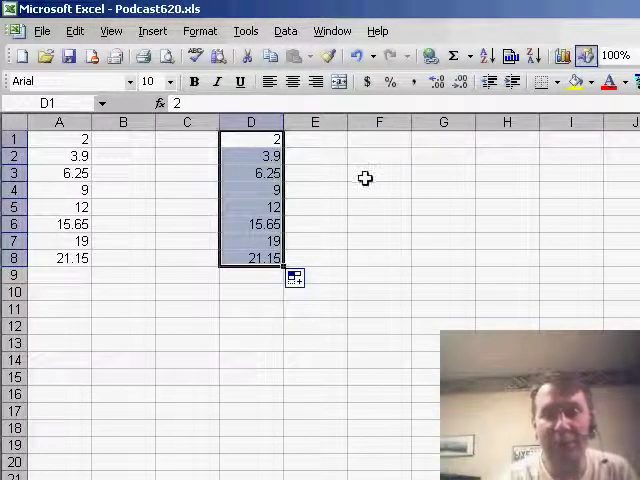
click(378, 172)
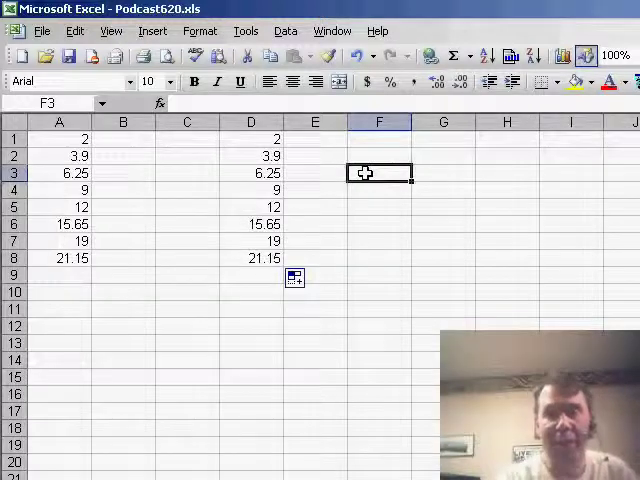
Build =LINEST( in F3 with A1:A7 as Known_y's, previewing about 2.8666
text(=LINEST()
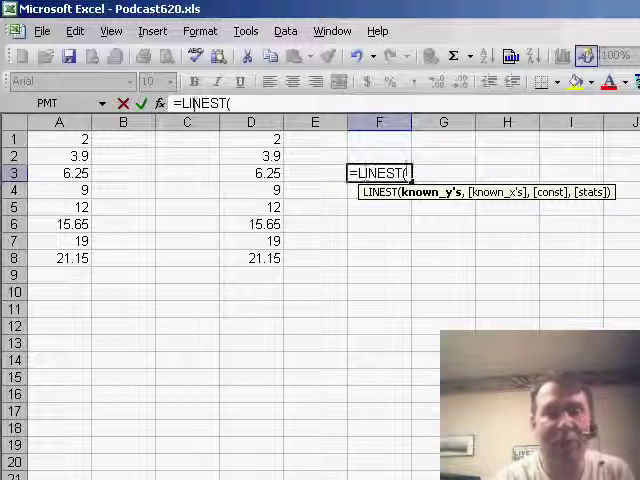
click(158, 104)
text(A1:A7)
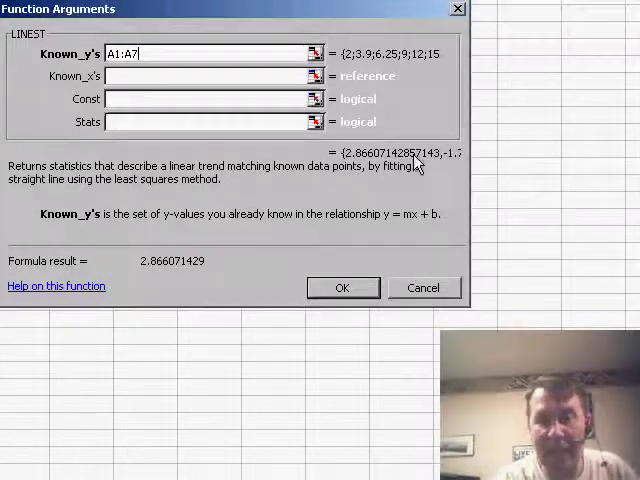
mouse_move(456, 164)
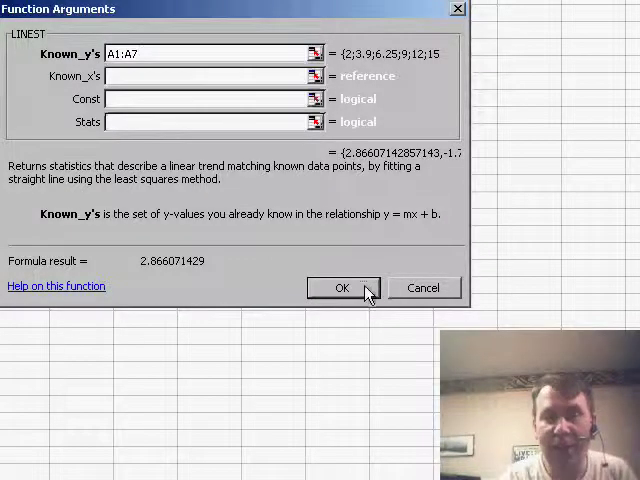
click(344, 288)
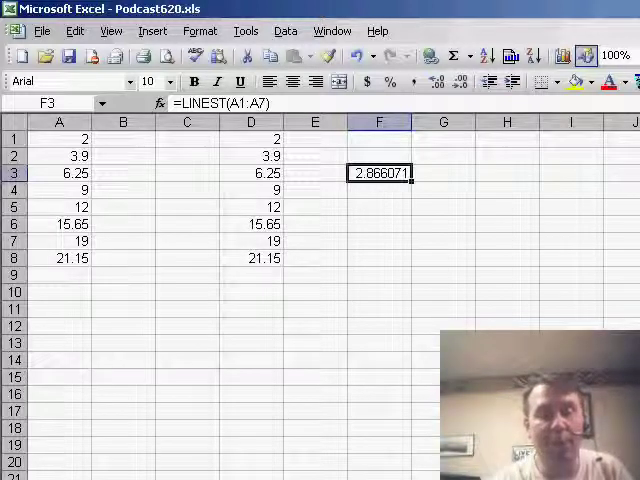
Reopen the =LINEST(A1:A7) formula showing 2.866071 in F3 for editing
double_click(380, 172)
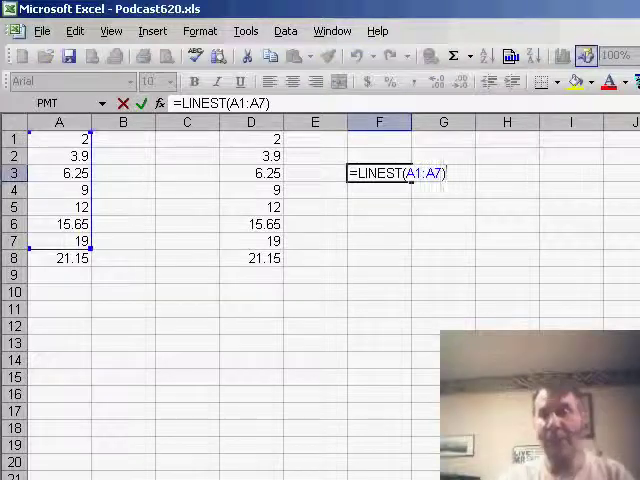